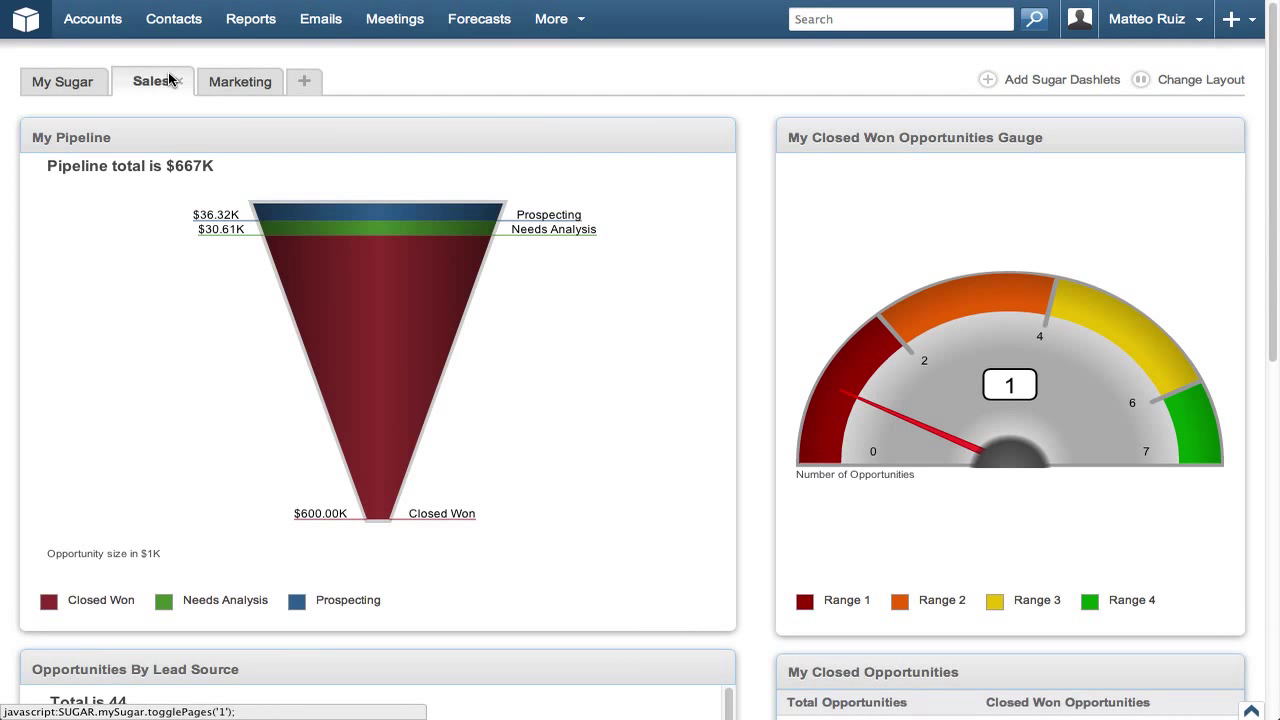
mouse_move(335, 72)
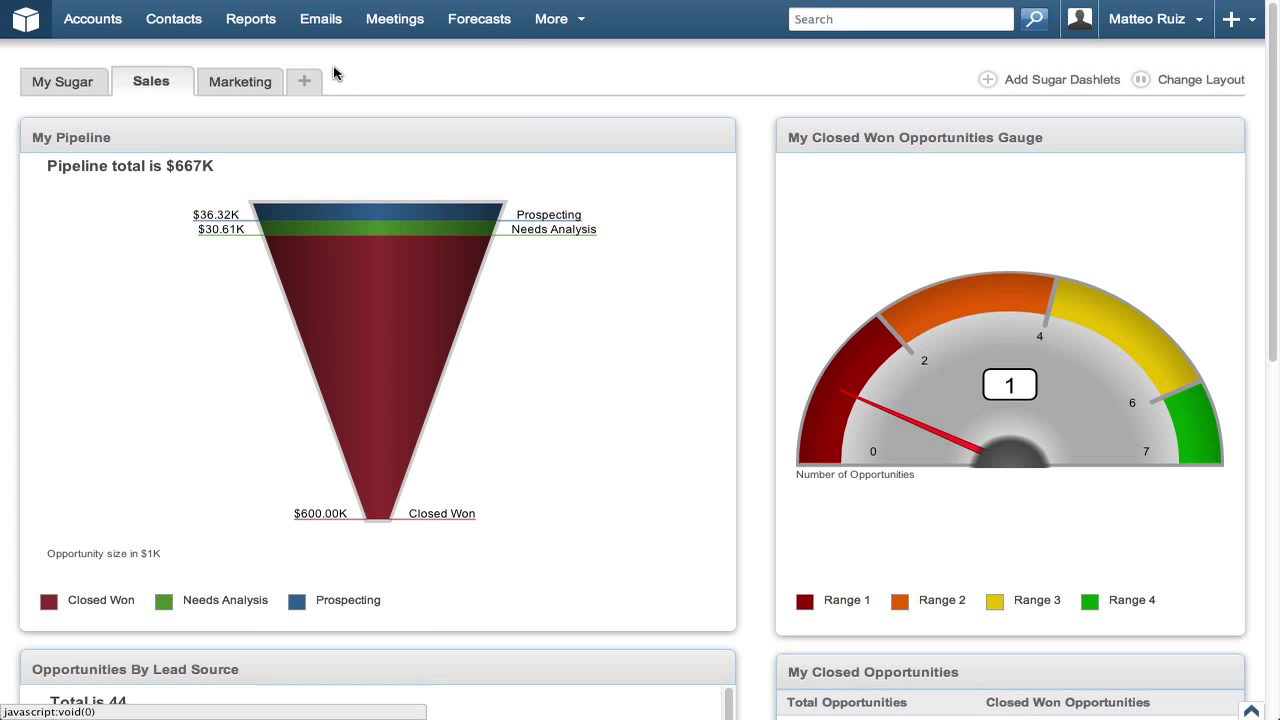
Go to the Leads module through the More menu's full module list.
left_click(551, 19)
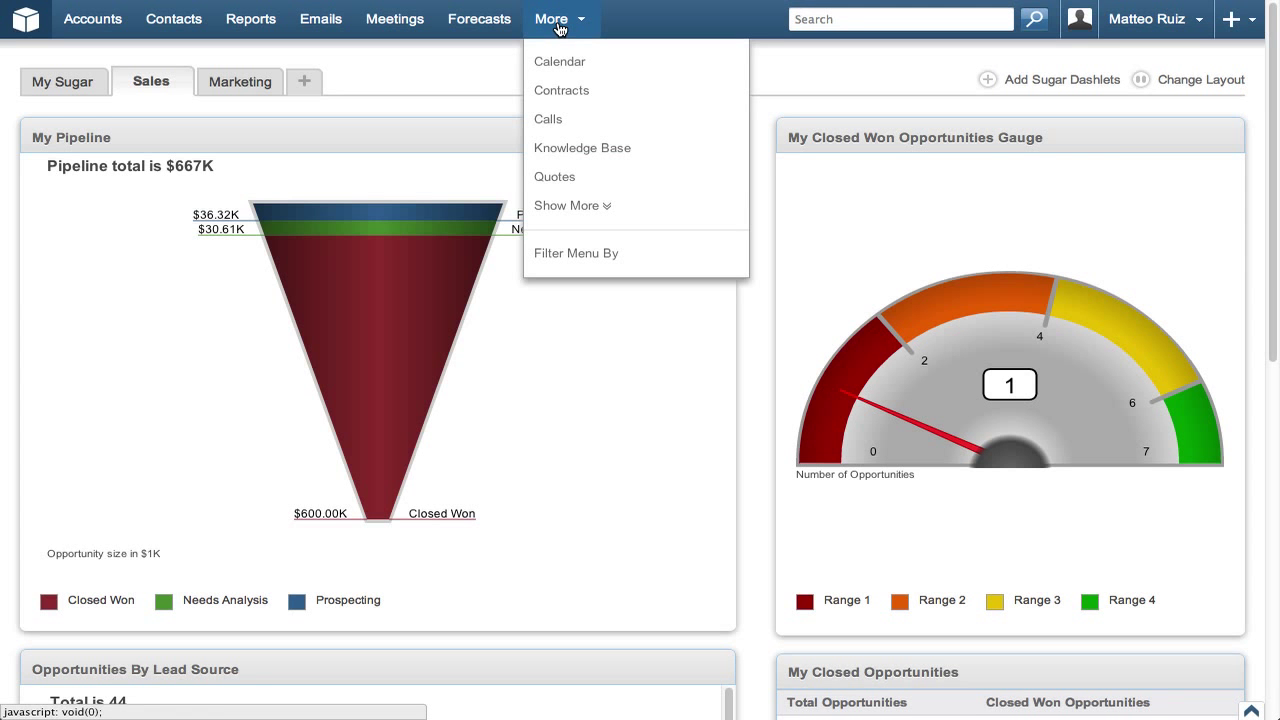
left_click(571, 205)
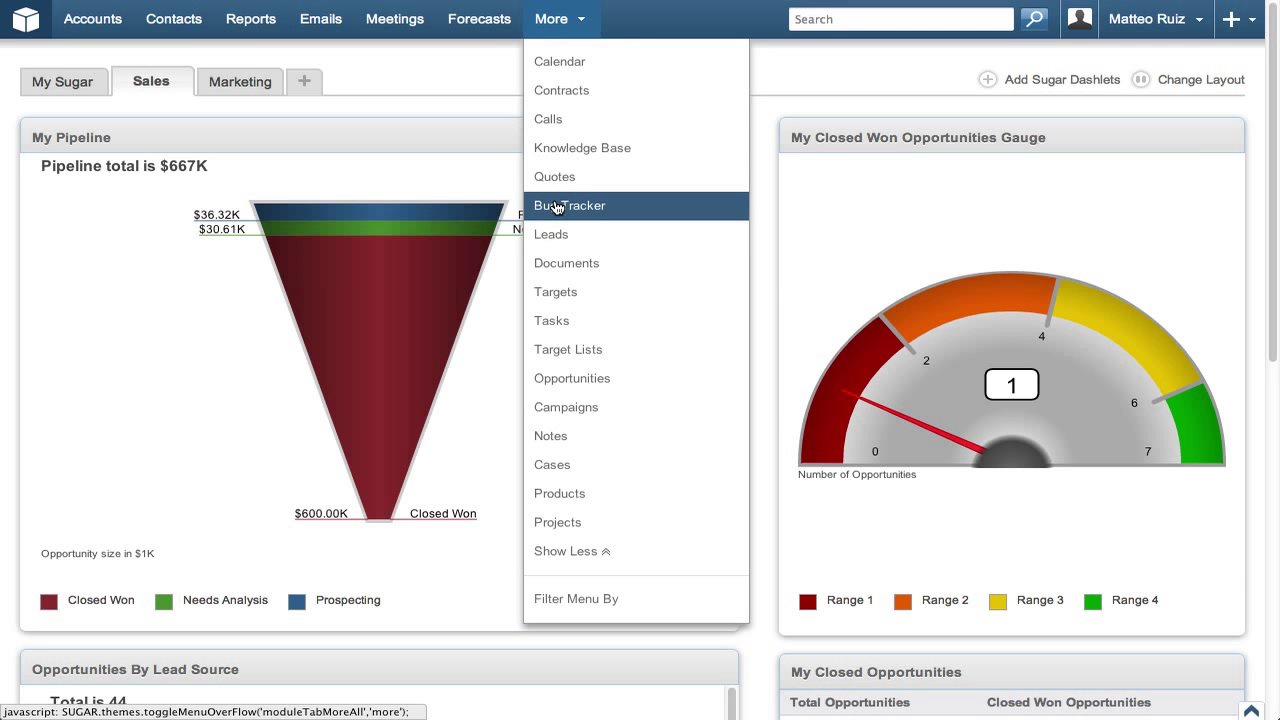
left_click(551, 234)
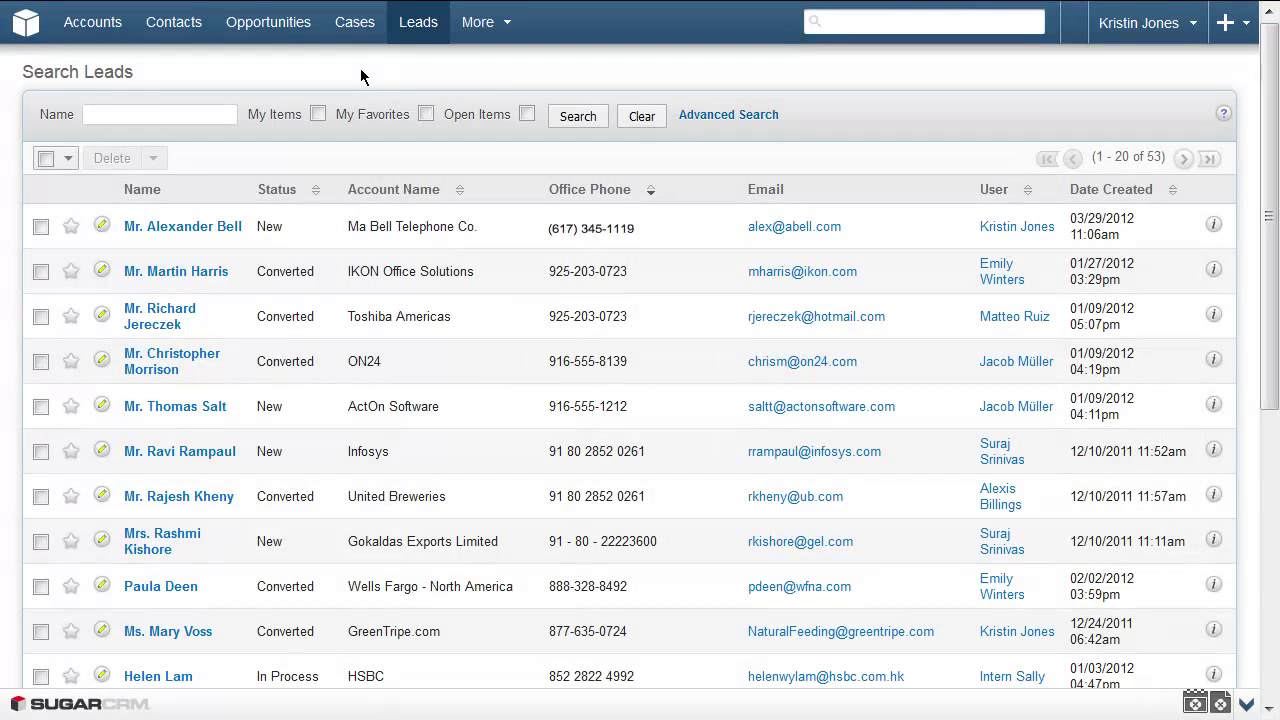
mouse_move(345, 93)
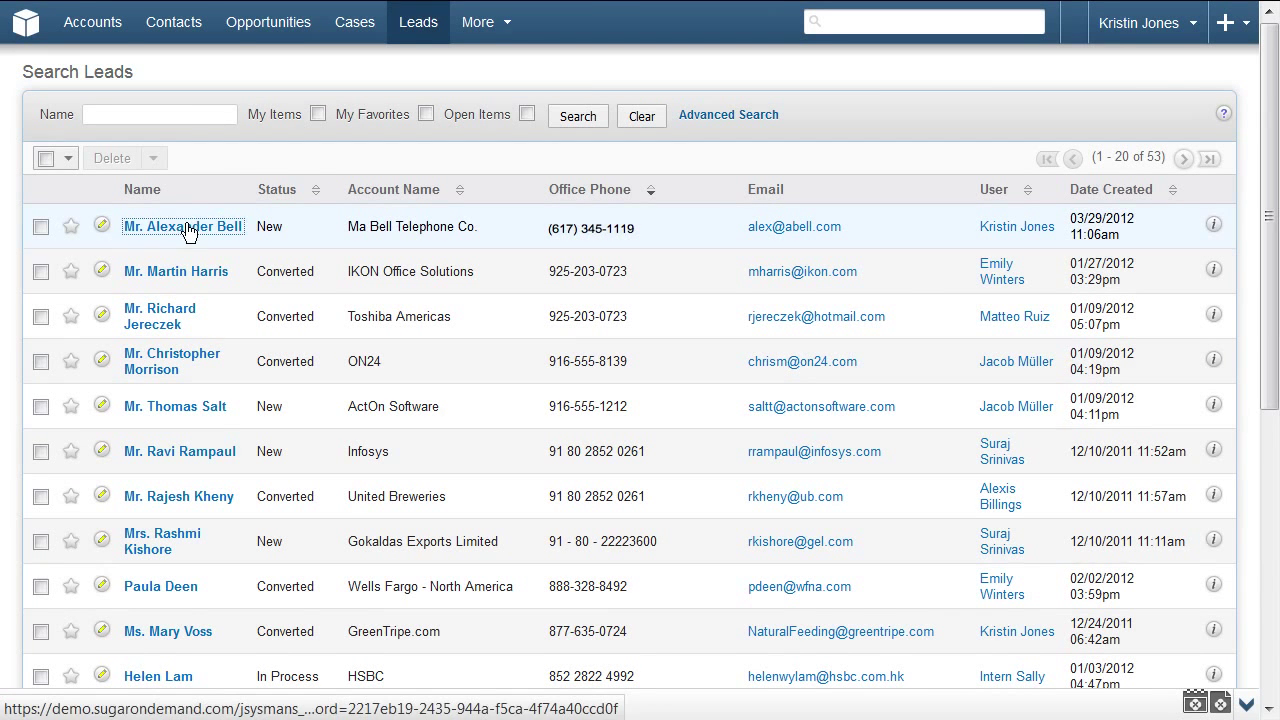
Open the Ma Bell Telephone Co. lead and choose Convert Lead.
left_click(183, 226)
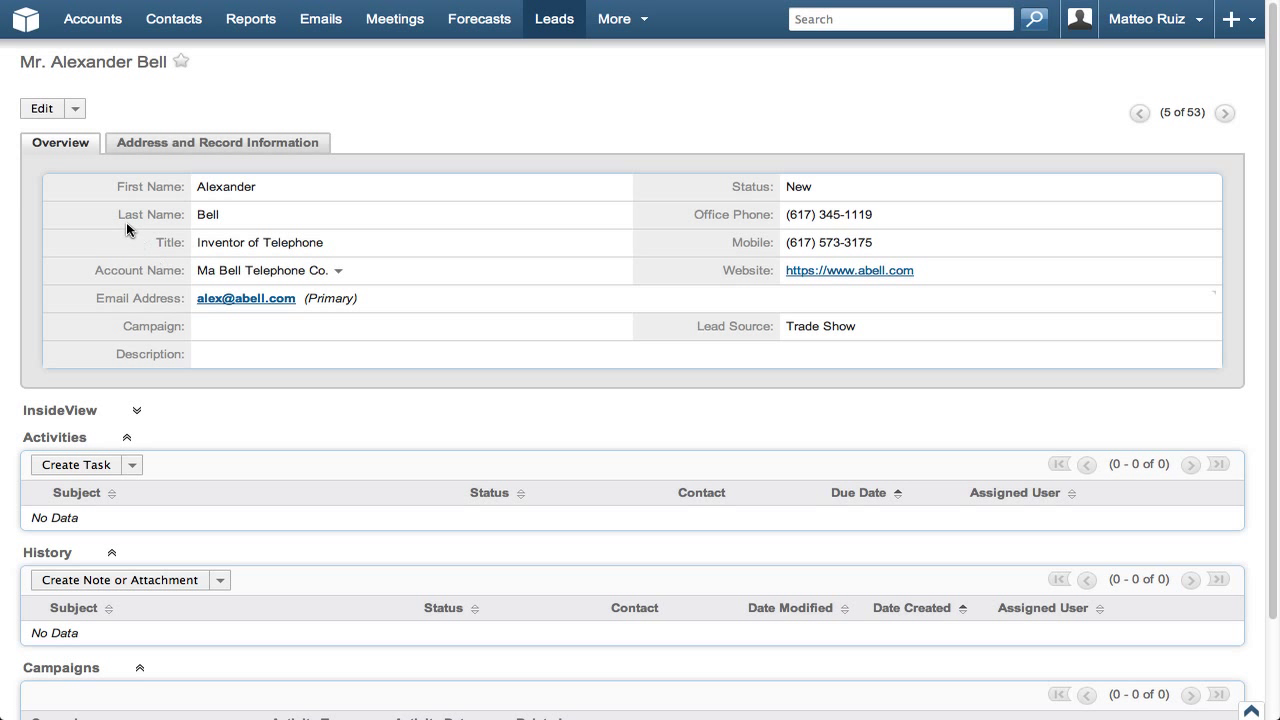
left_click(73, 108)
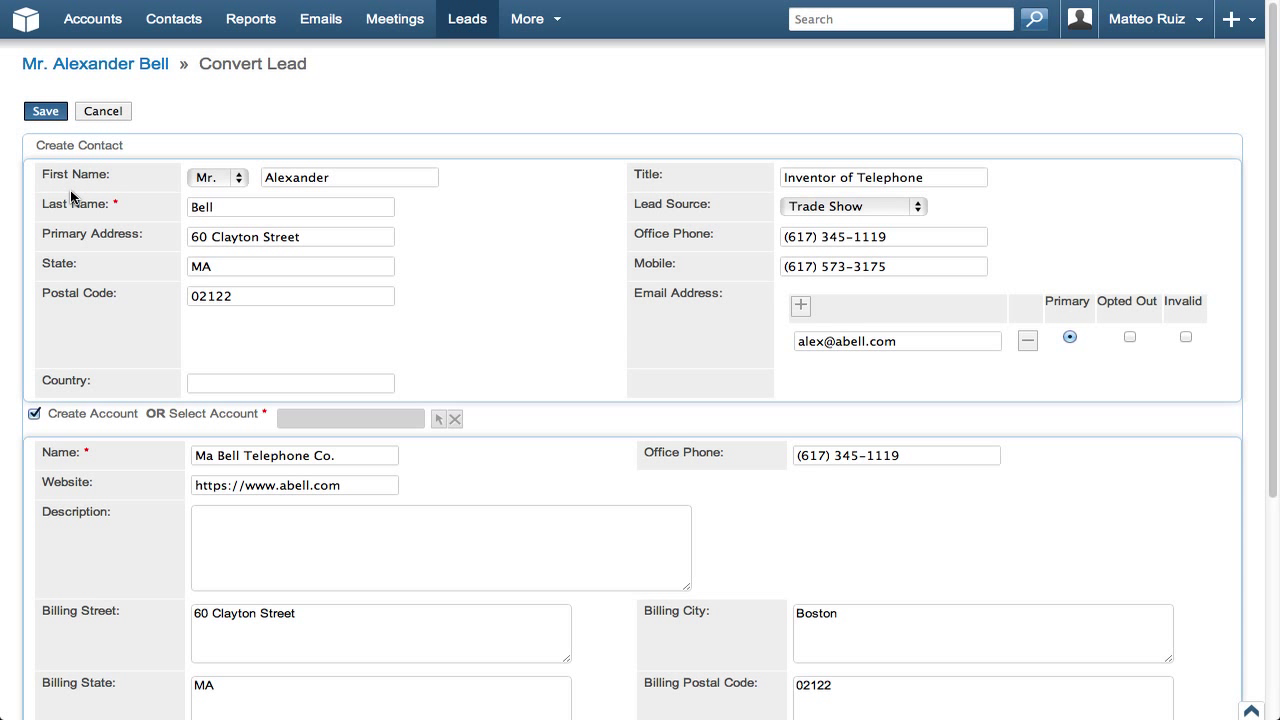
Tick Create Account for Ma Bell Telephone Co. and tick Create Opportunity.
scroll("down", 3)
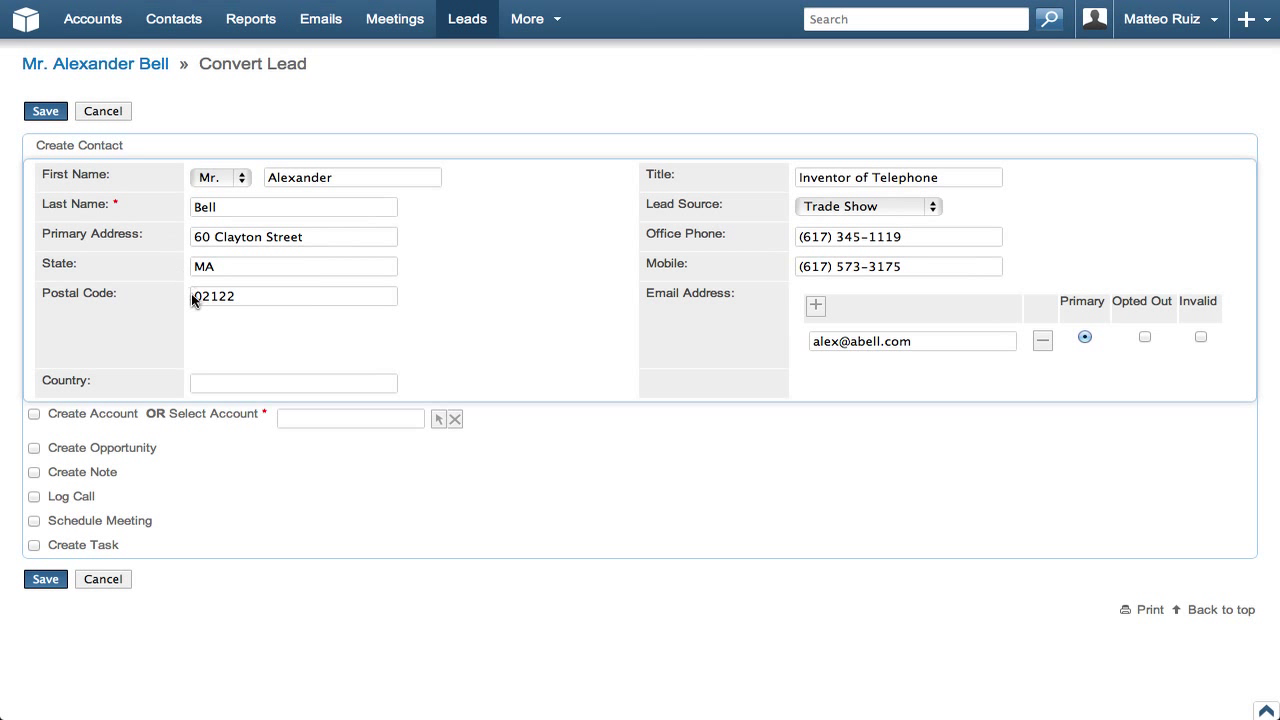
type("m")
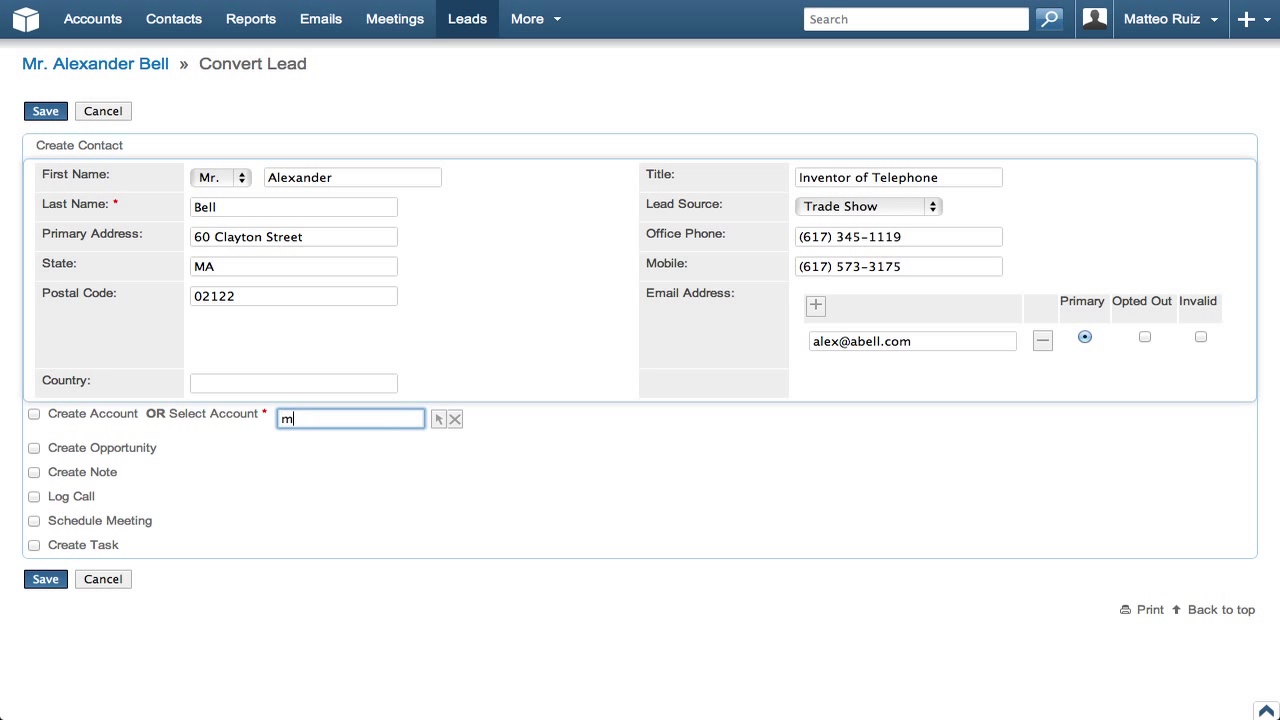
type("a")
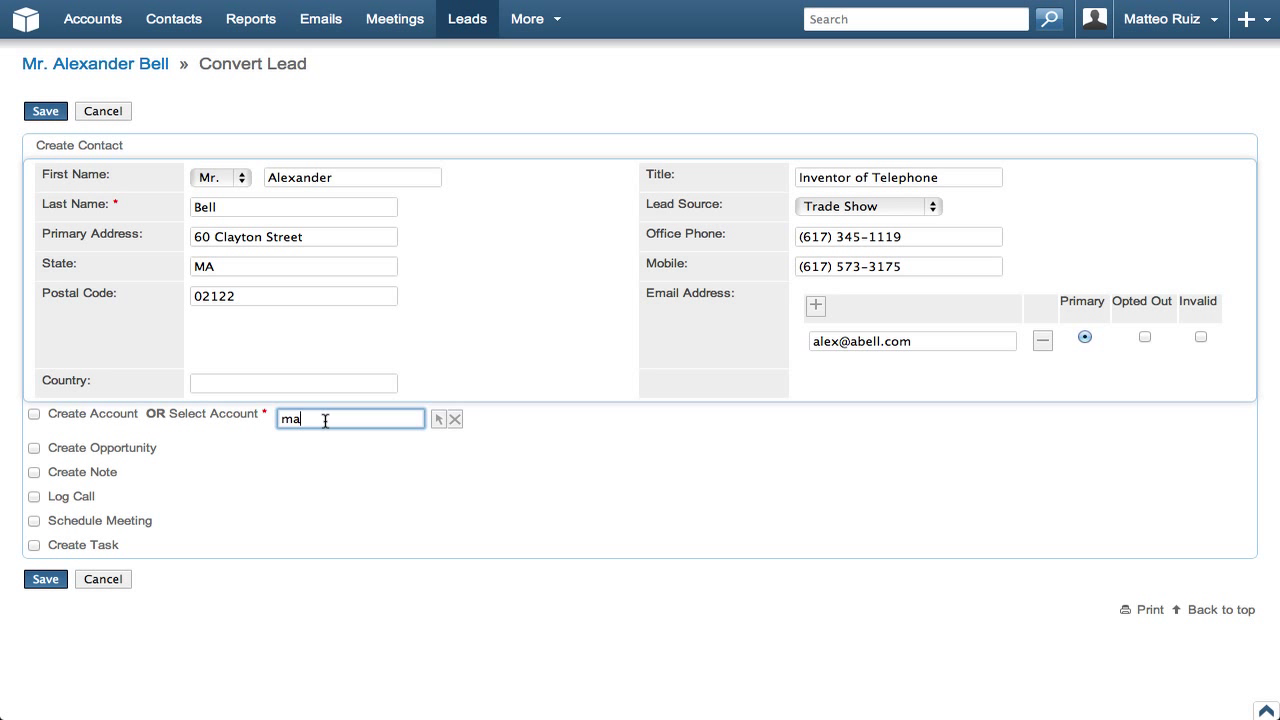
left_click(33, 413)
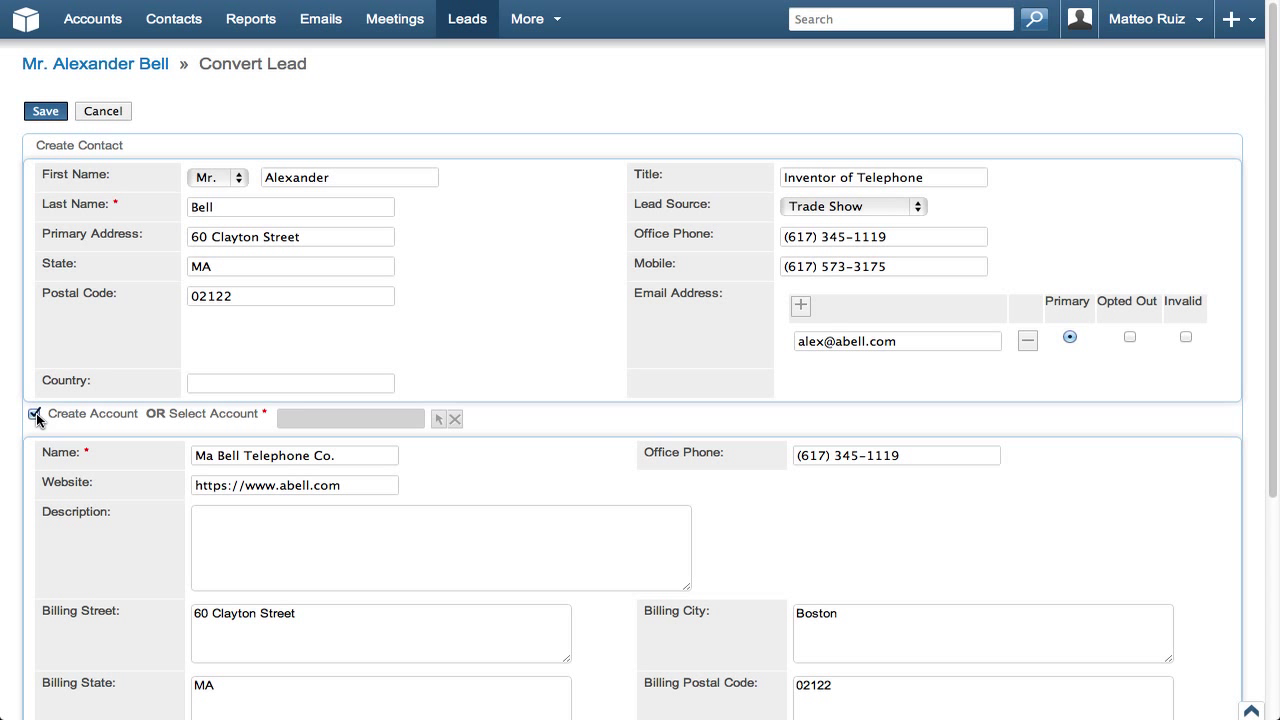
scroll("down", 3)
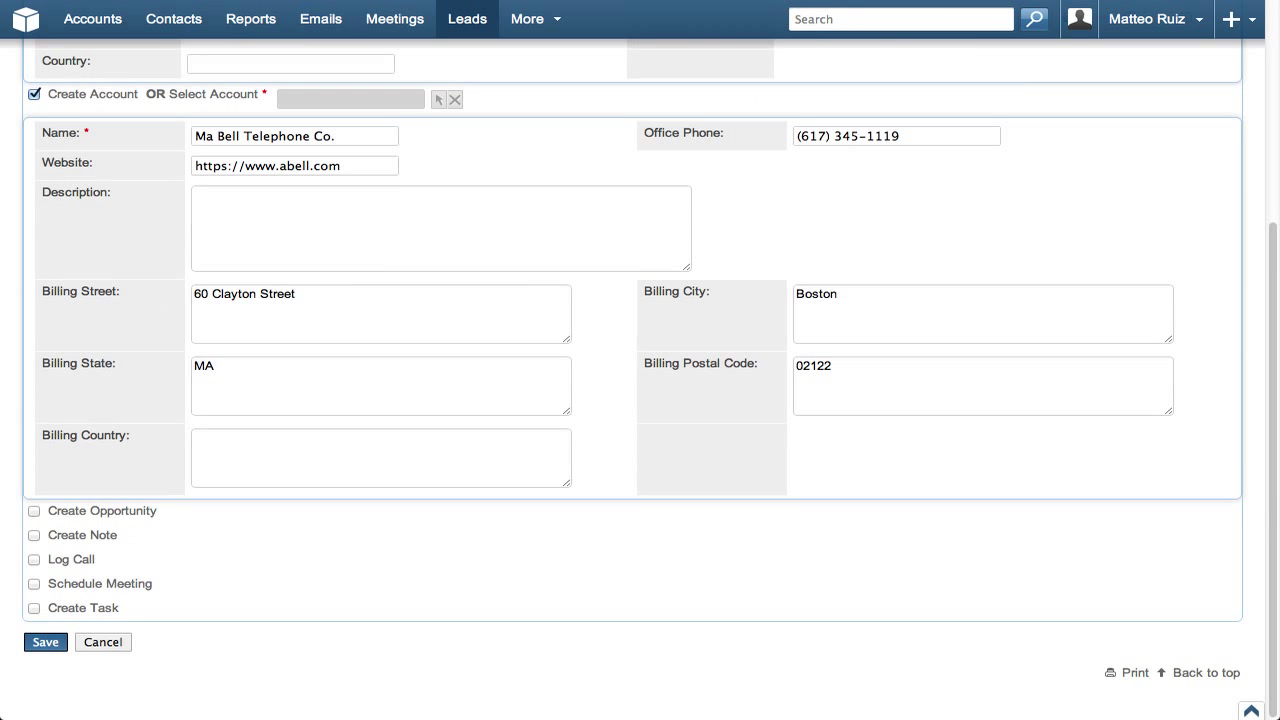
mouse_move(31, 447)
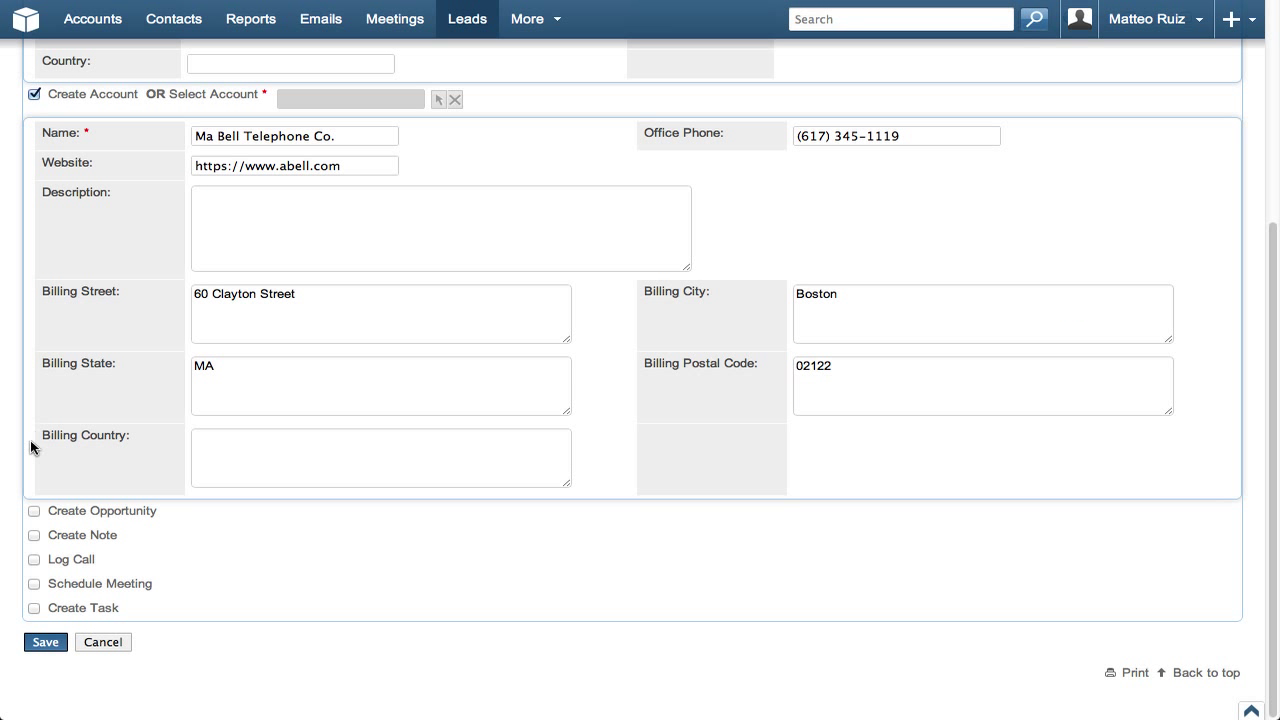
left_click(34, 511)
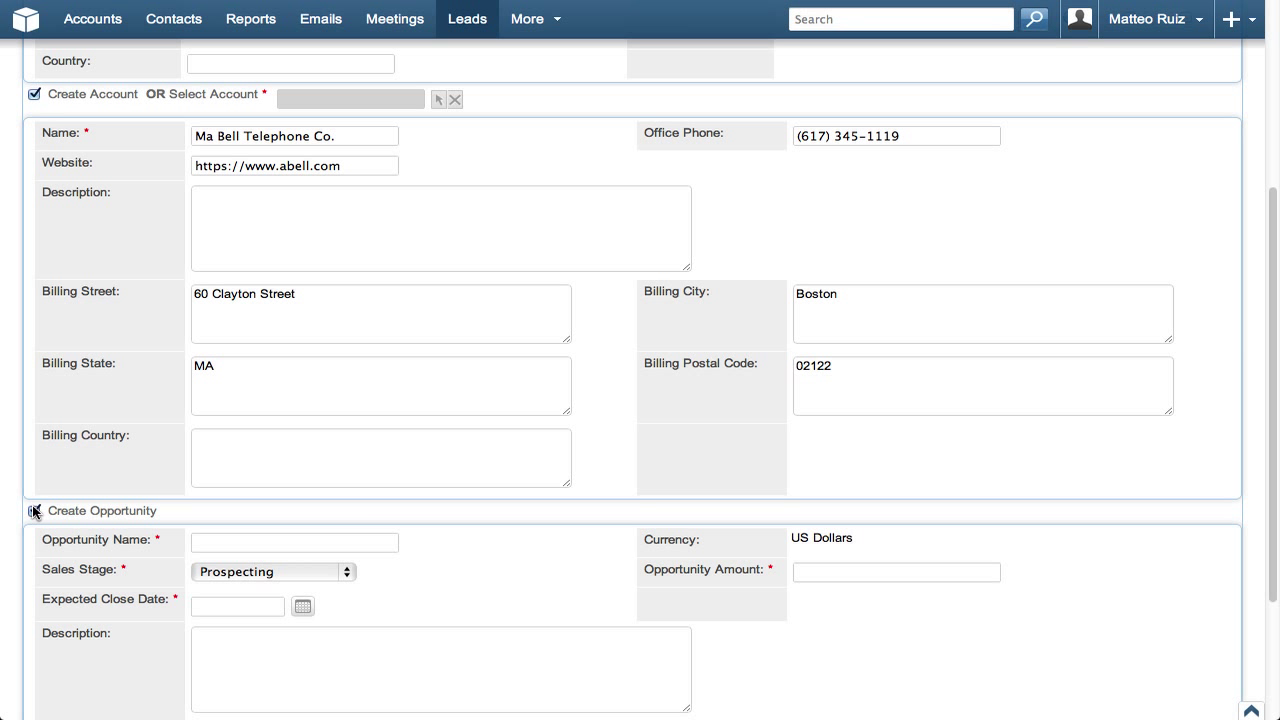
Name the opportunity 'Ma Bell 500 Widgets'.
scroll("down", 3)
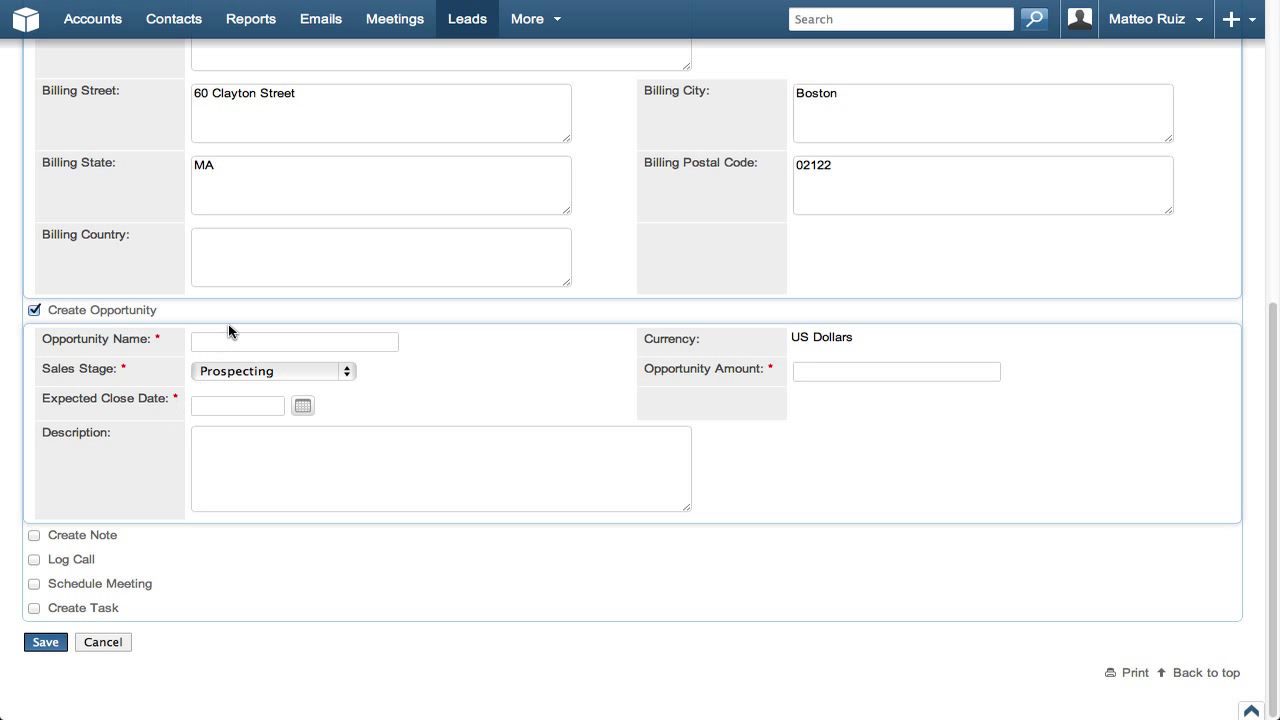
left_click(294, 341)
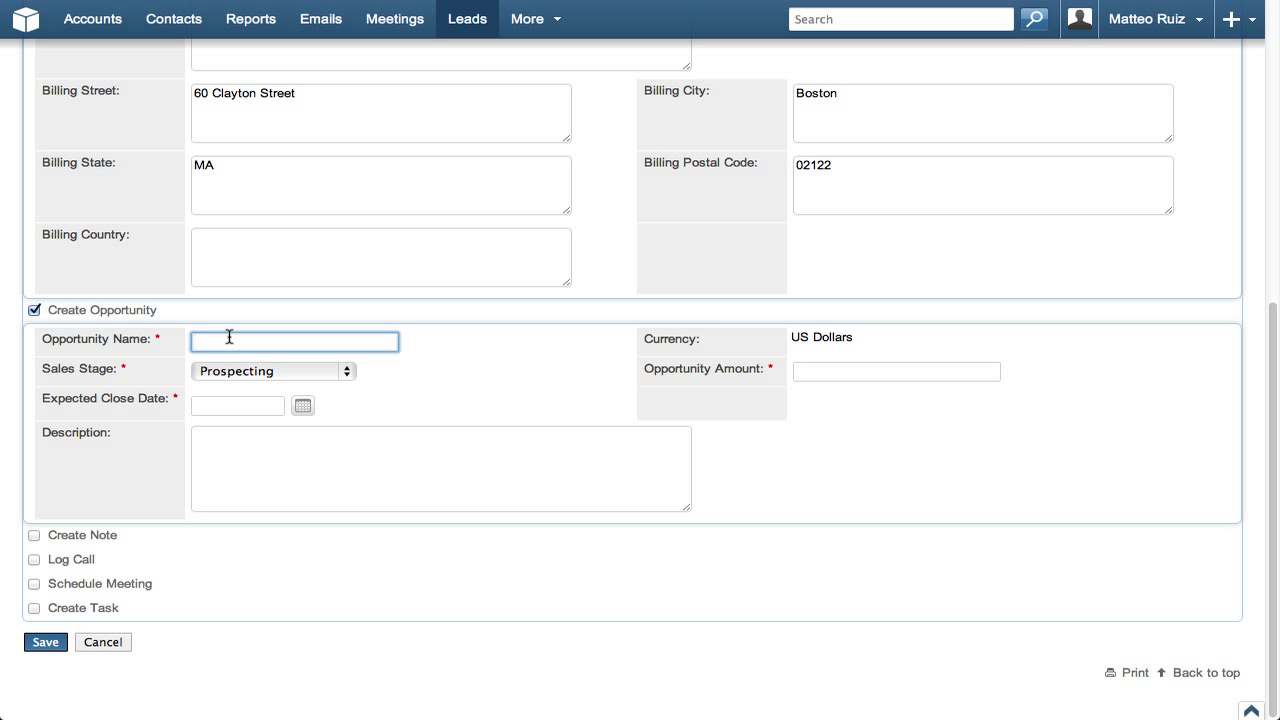
type("Ma Bell")
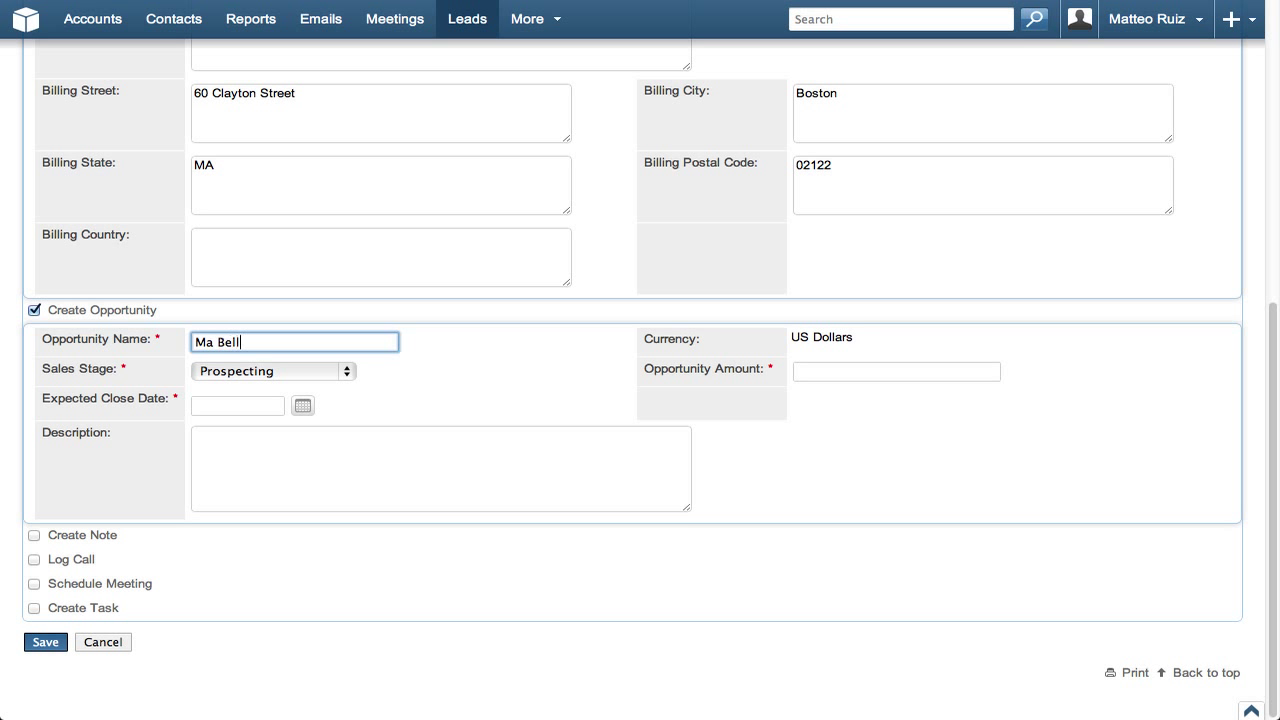
type("500 Wi")
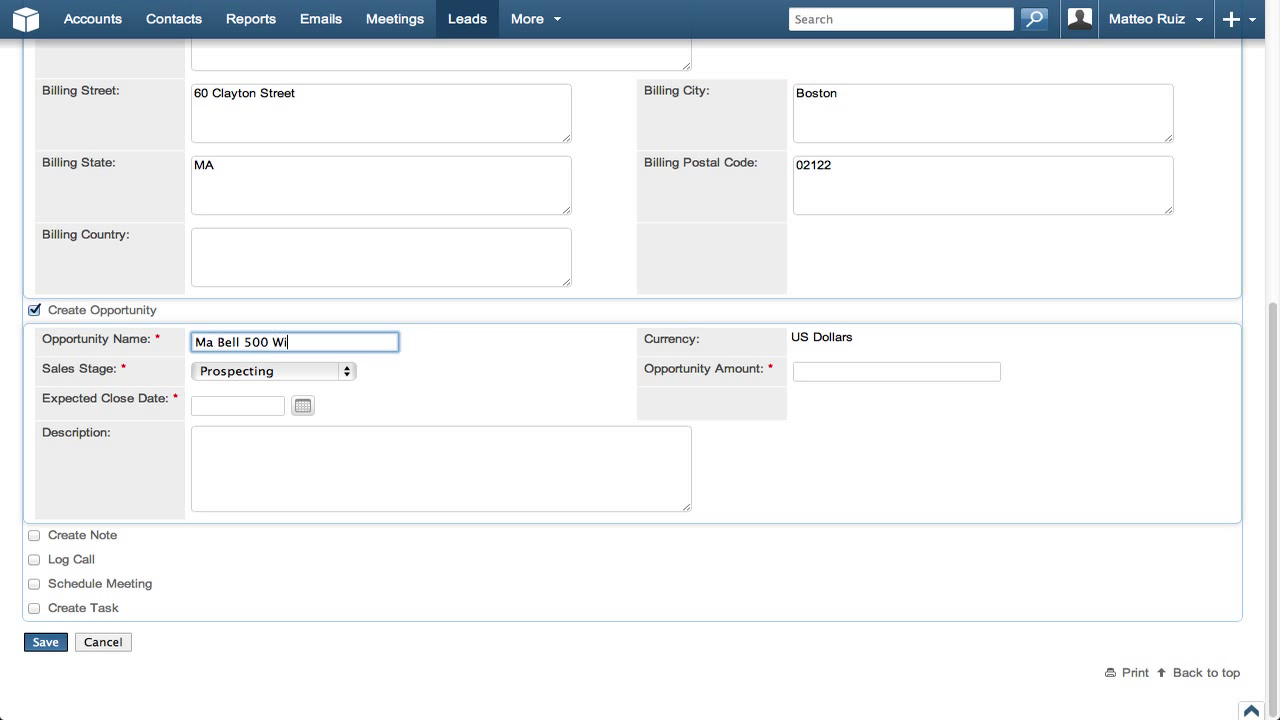
type("dgets")
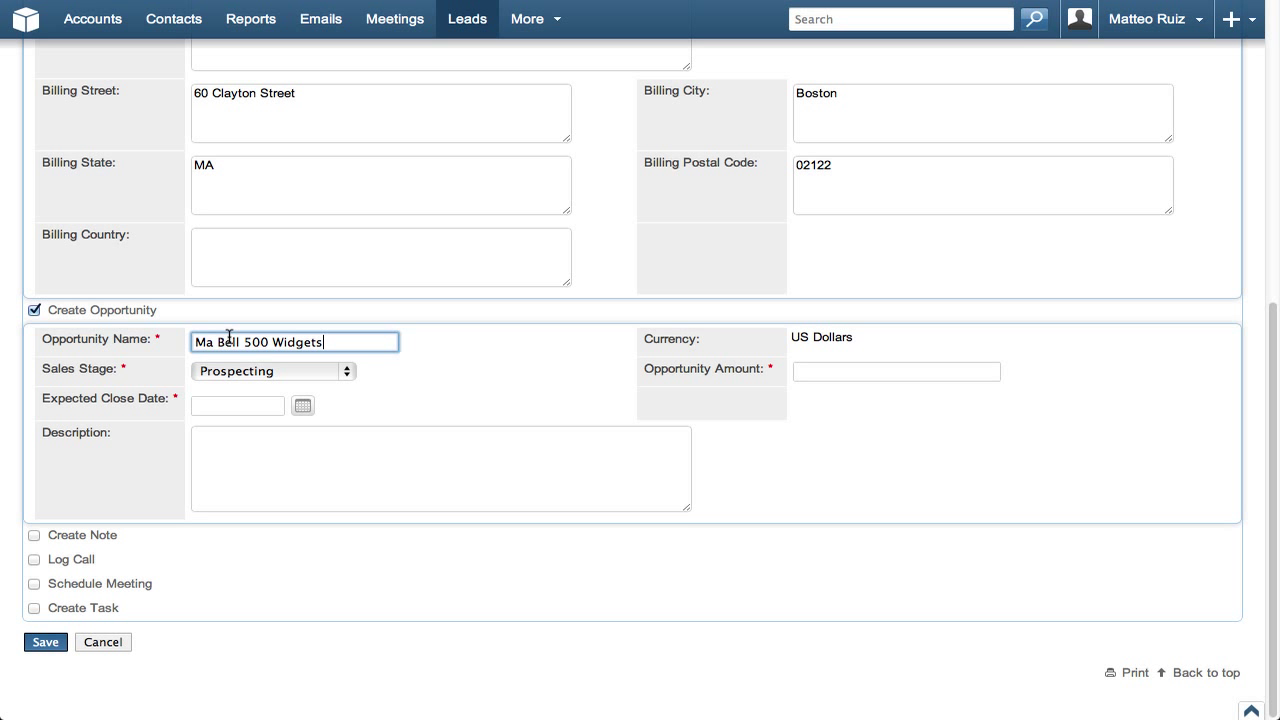
mouse_move(216, 373)
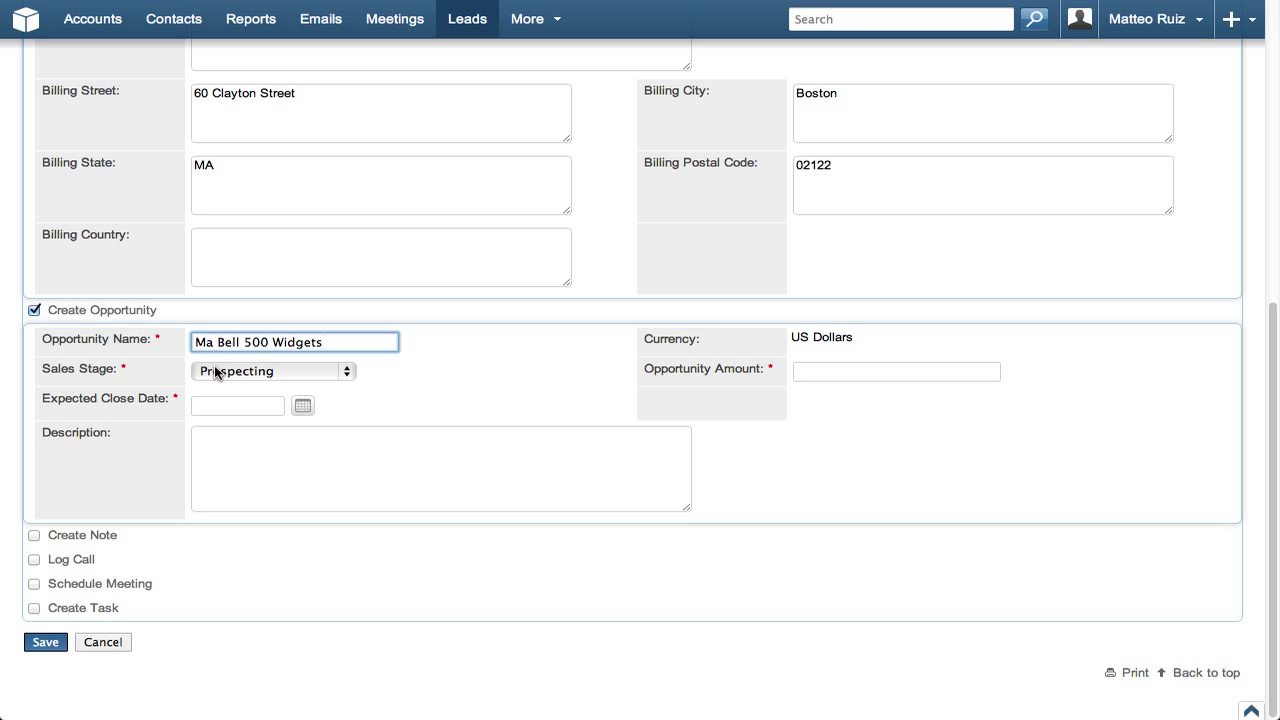
Set sales stage to Id. Decision Makers and amount to 50000.
left_click(272, 371)
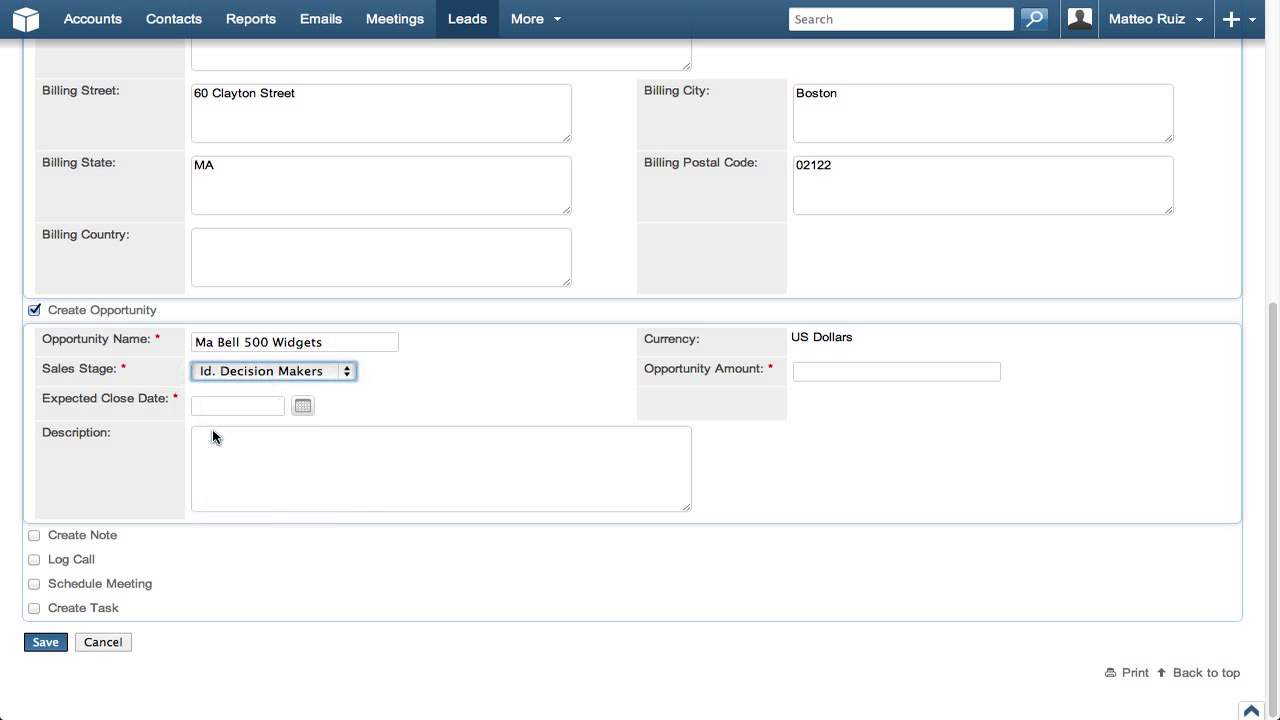
mouse_move(212, 432)
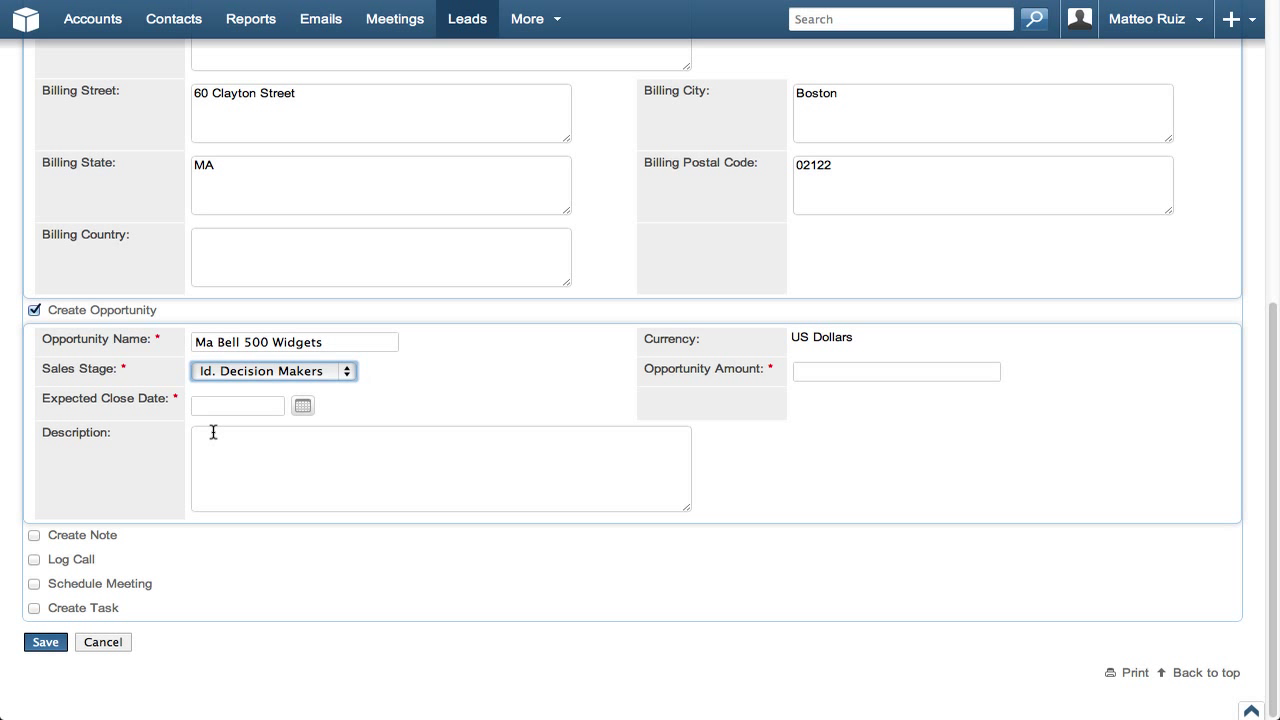
left_click(895, 371)
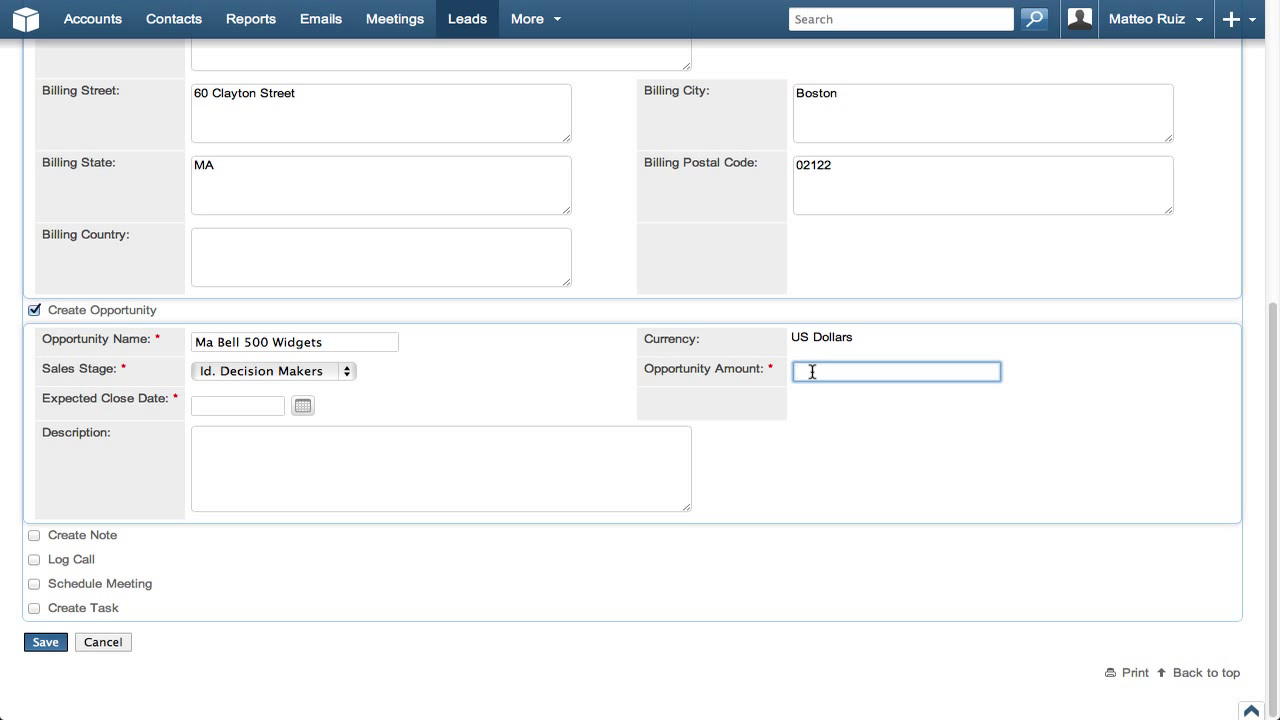
type("50000")
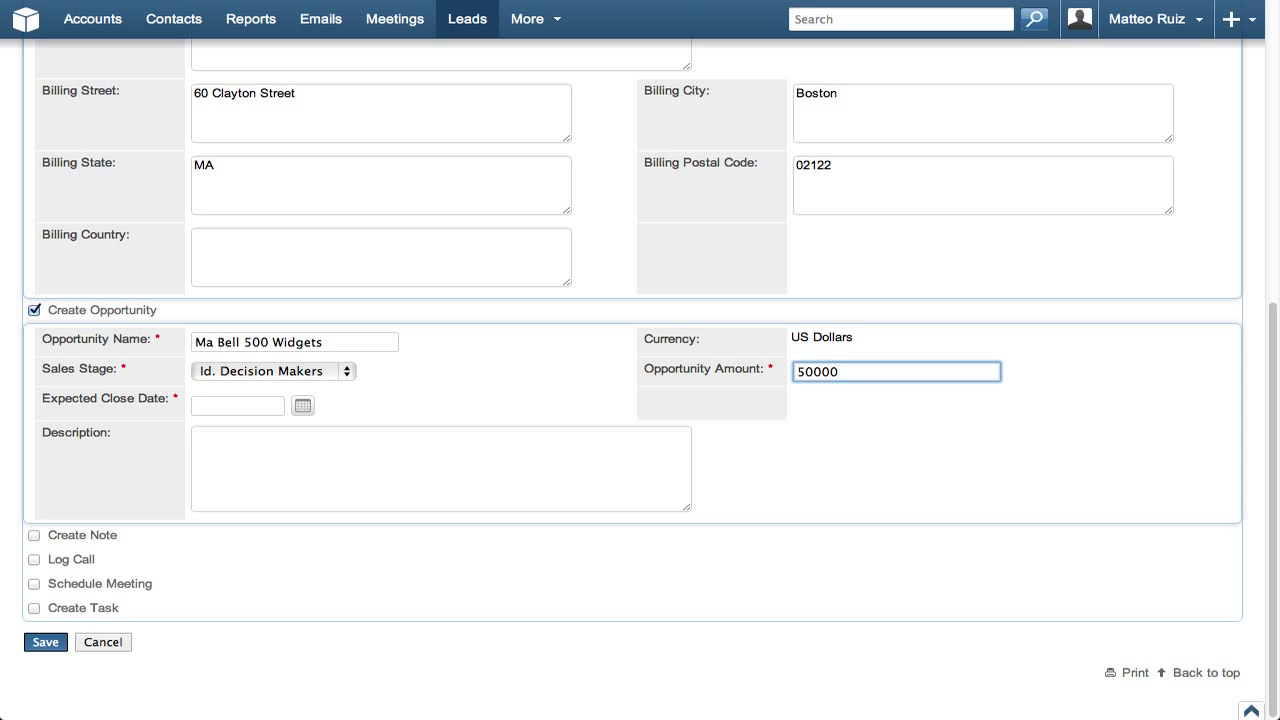
left_click(303, 406)
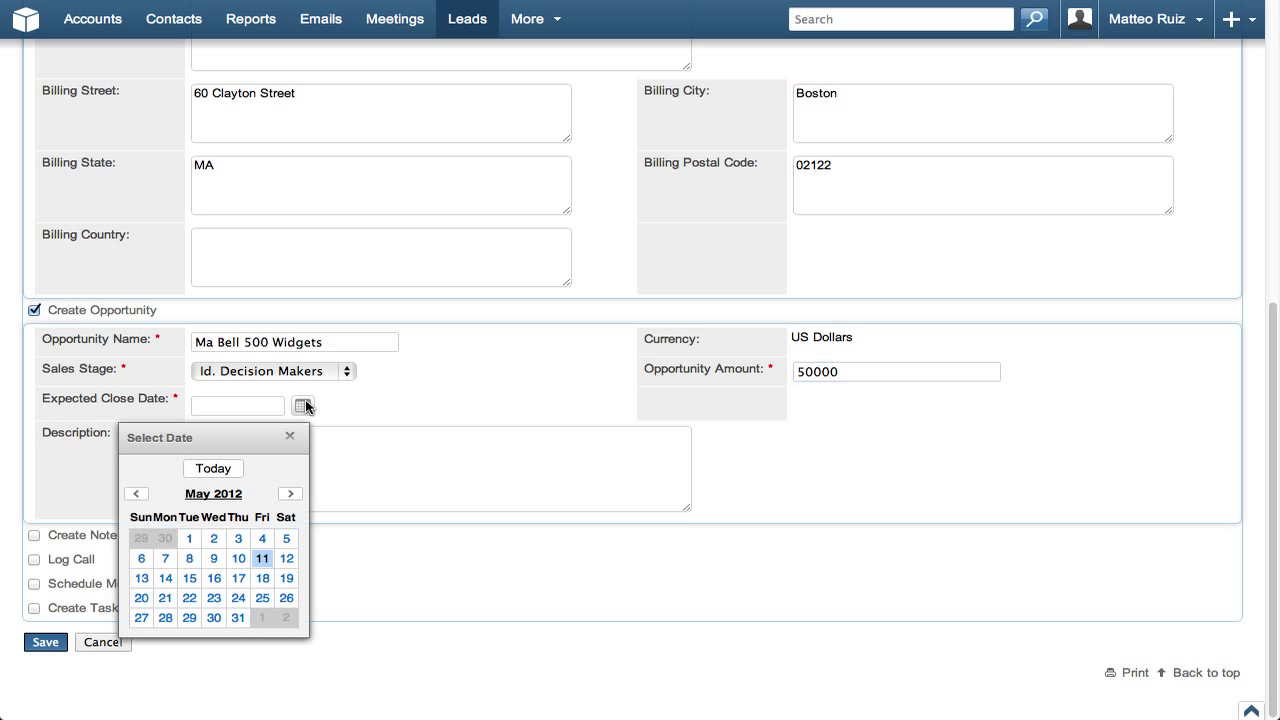
Set close date 06/30/2012 and describe the requested 500-widget starting order.
left_click(290, 493)
type("Spoke to Alex regarding adding new line of widgets to their ass")
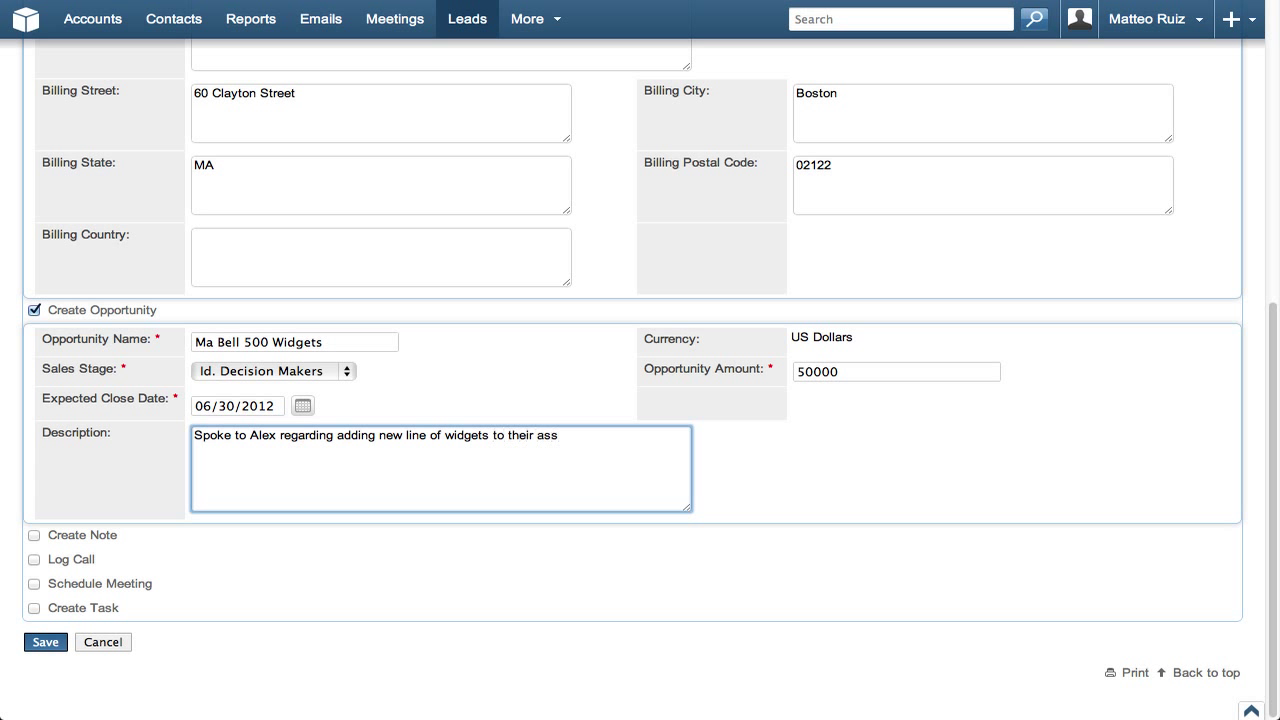
type("embly process.  He asked for a s")
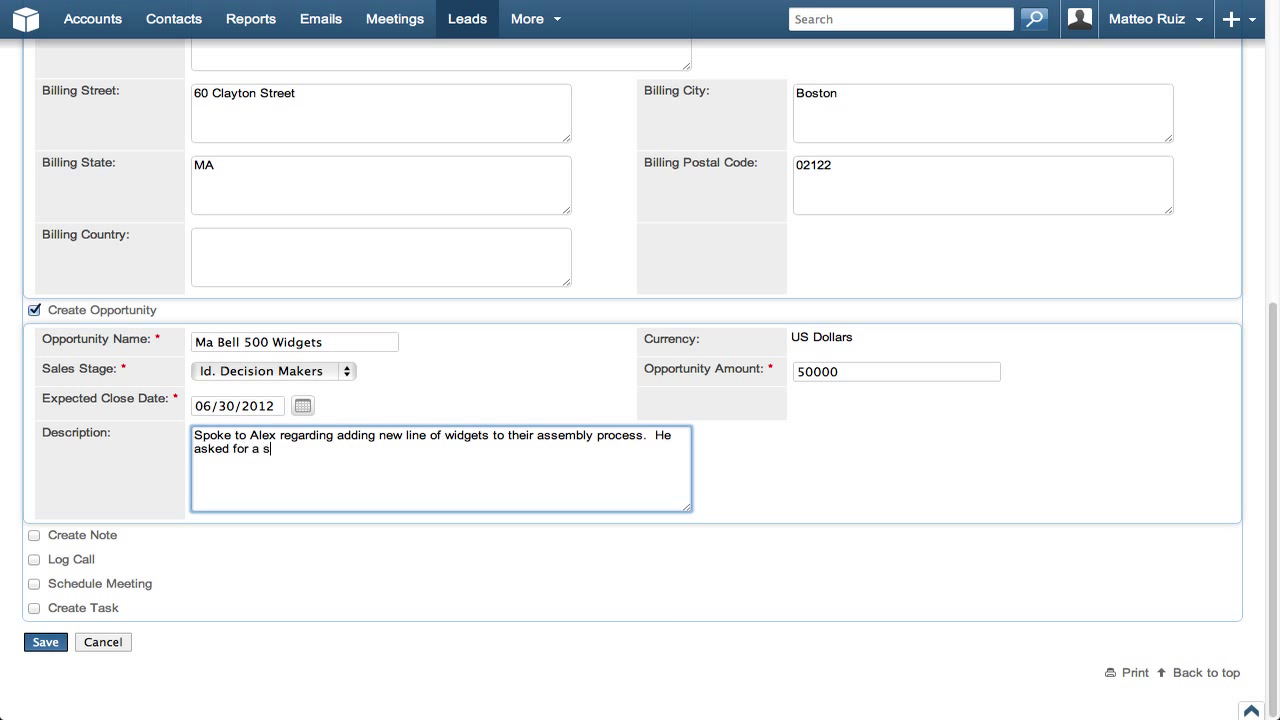
type("tarting order of 500 to verify stability.")
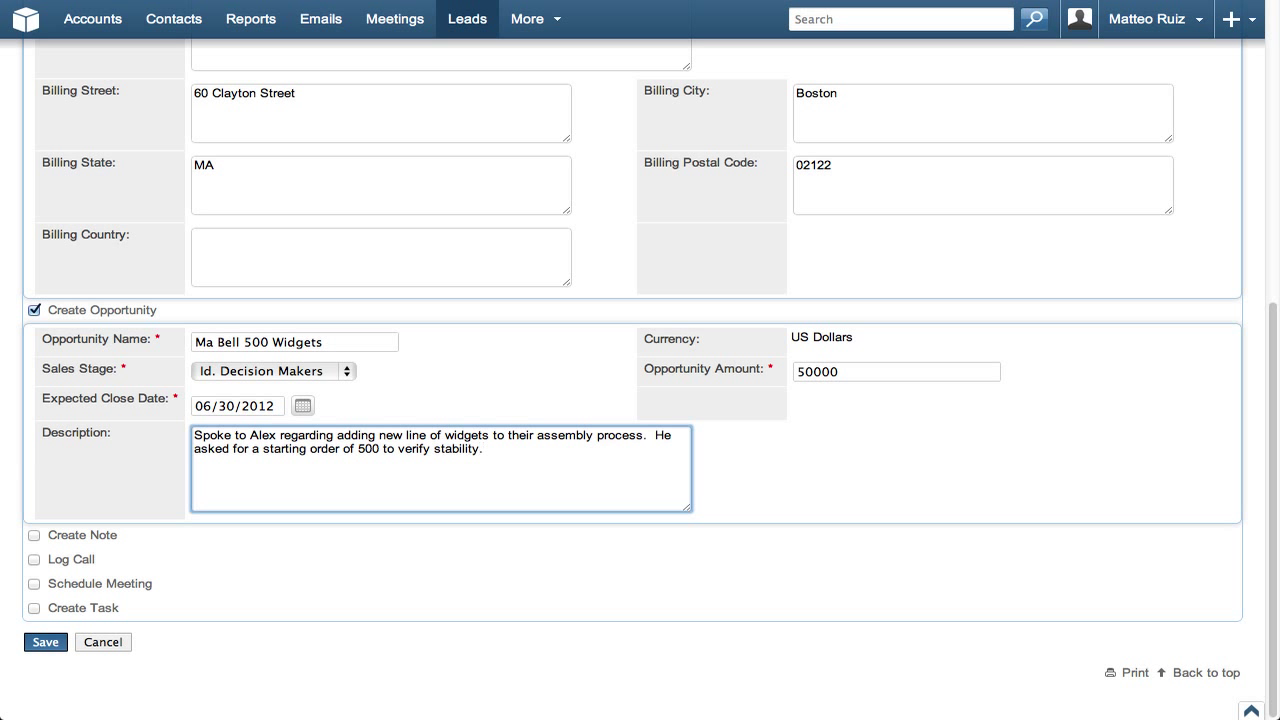
mouse_move(137, 503)
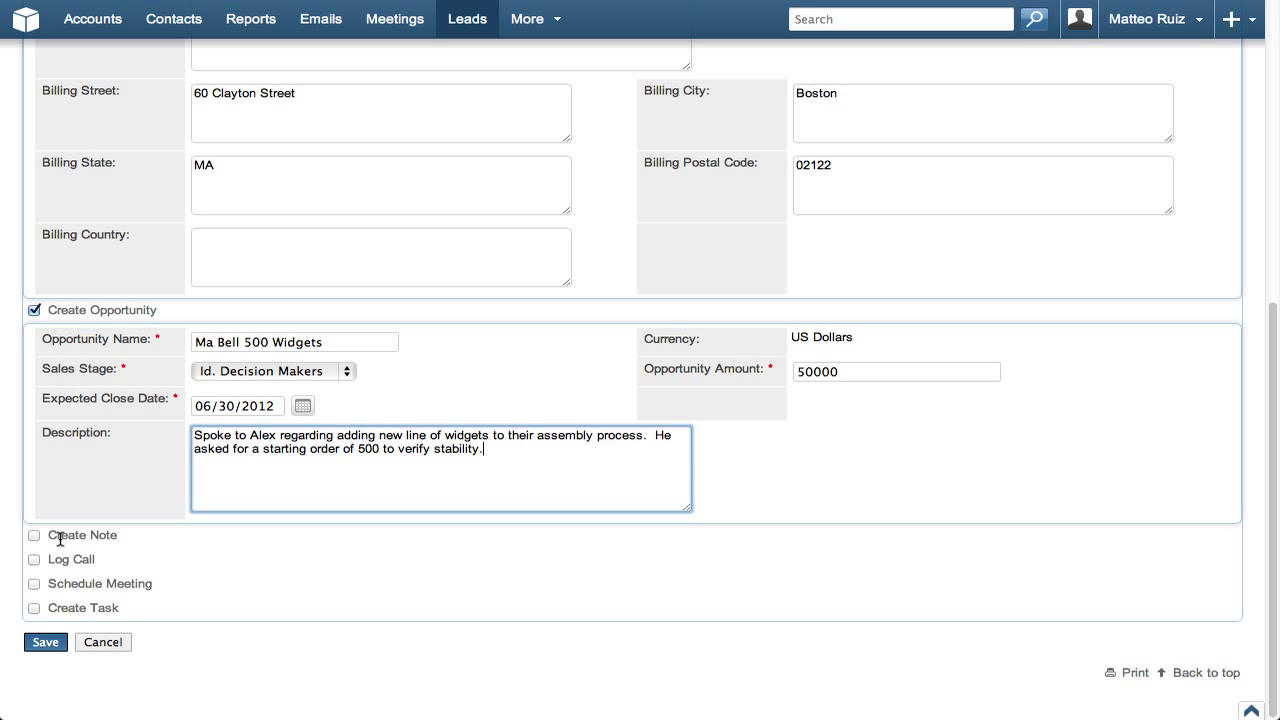
mouse_move(57, 560)
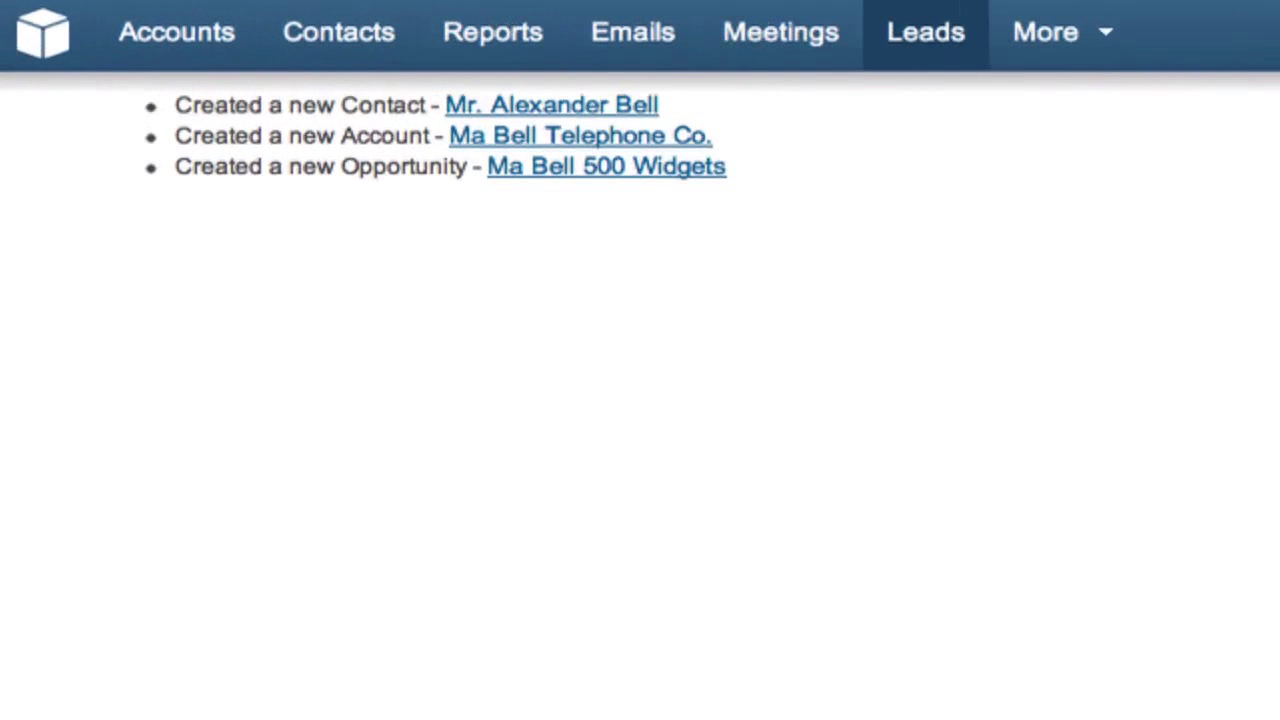
mouse_move(595, 222)
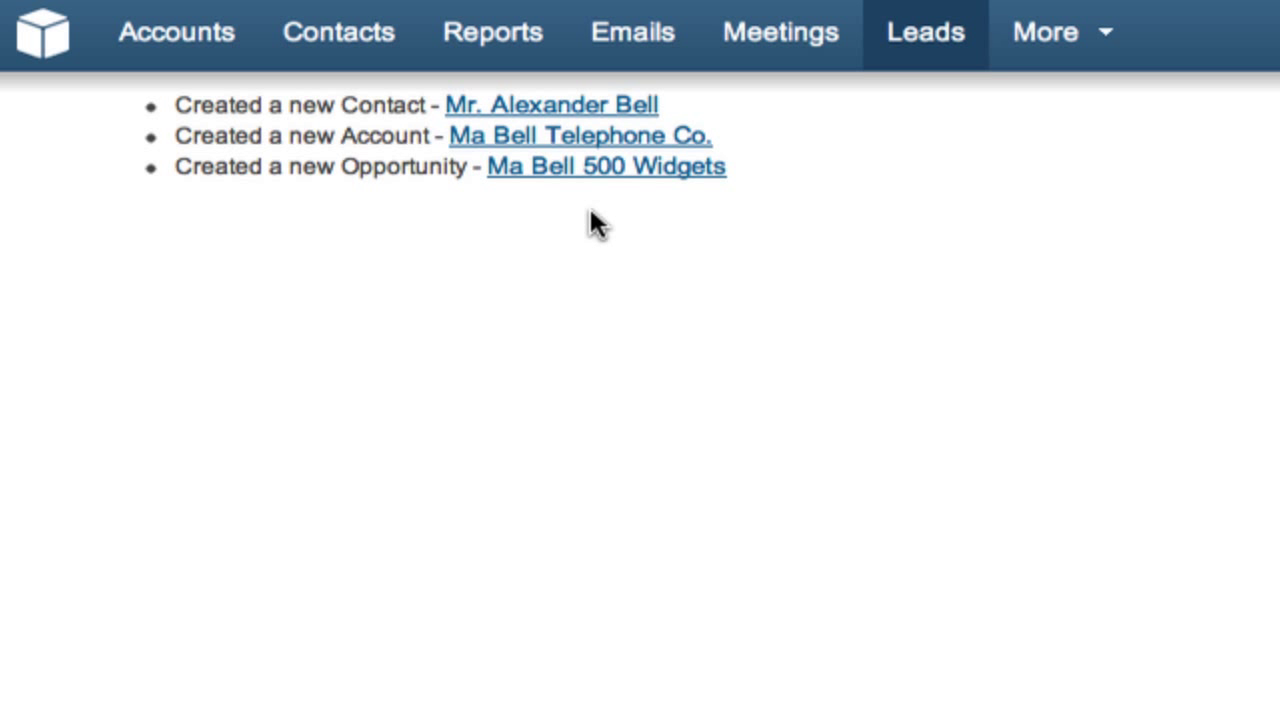
mouse_move(596, 120)
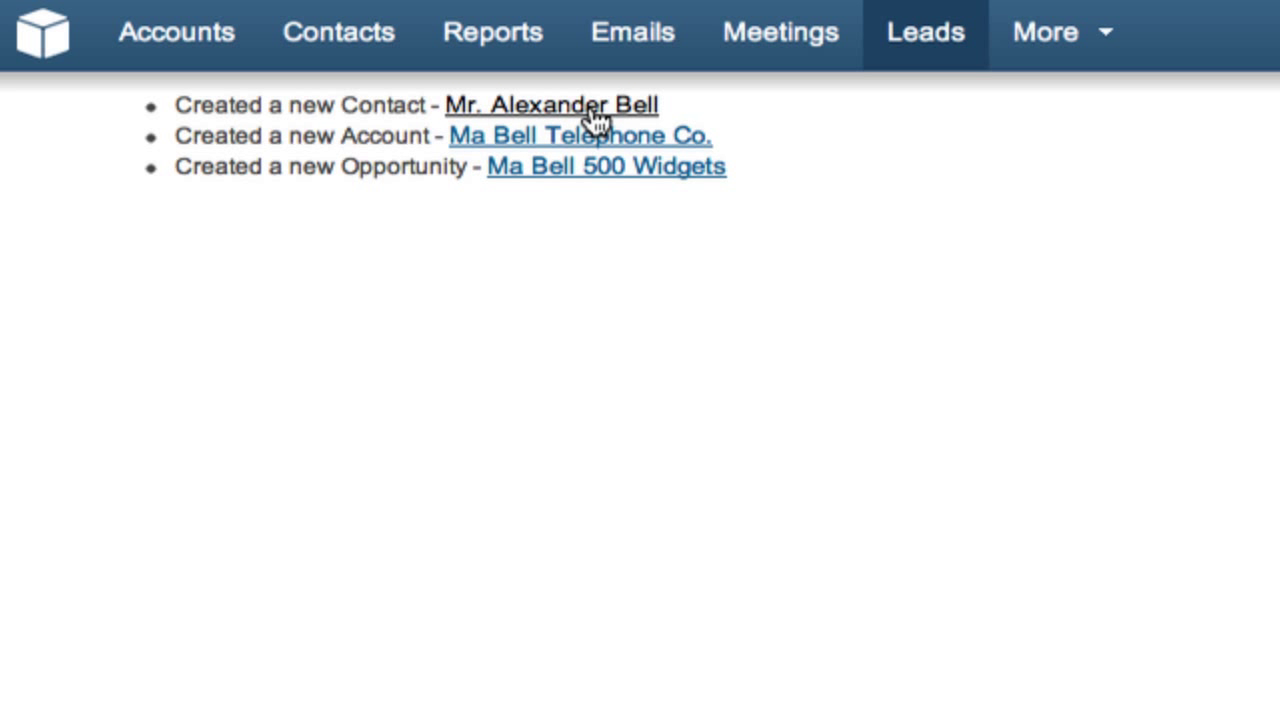
Open the newly created Alexander Bell contact record from the confirmation.
left_click(552, 105)
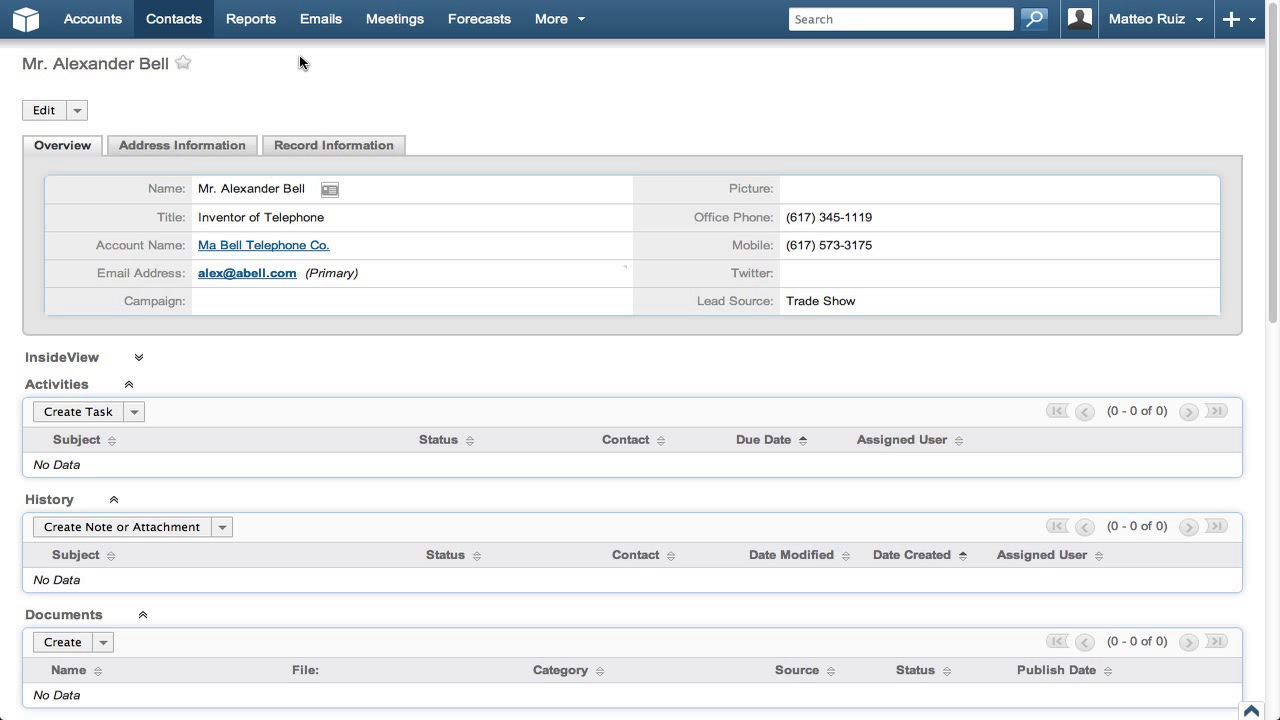
Review the contact's opportunities, then view the Sales dashboard pipeline.
scroll("down", 3)
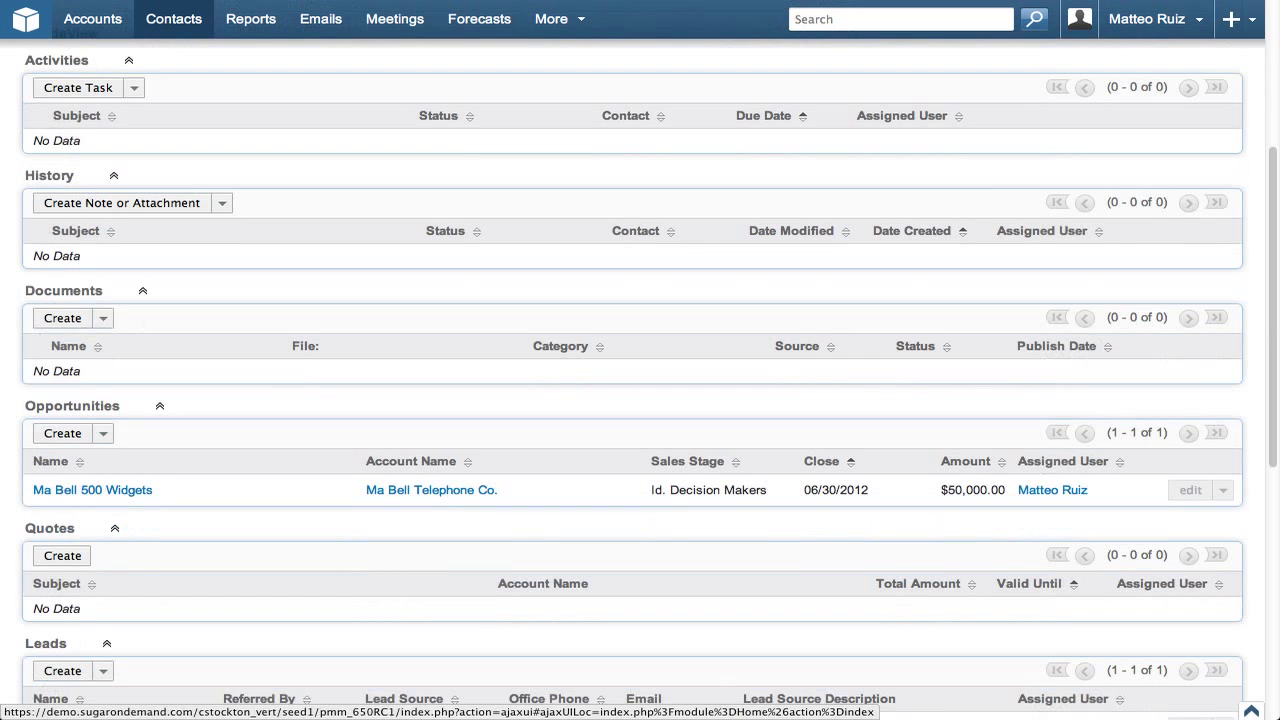
mouse_move(204, 218)
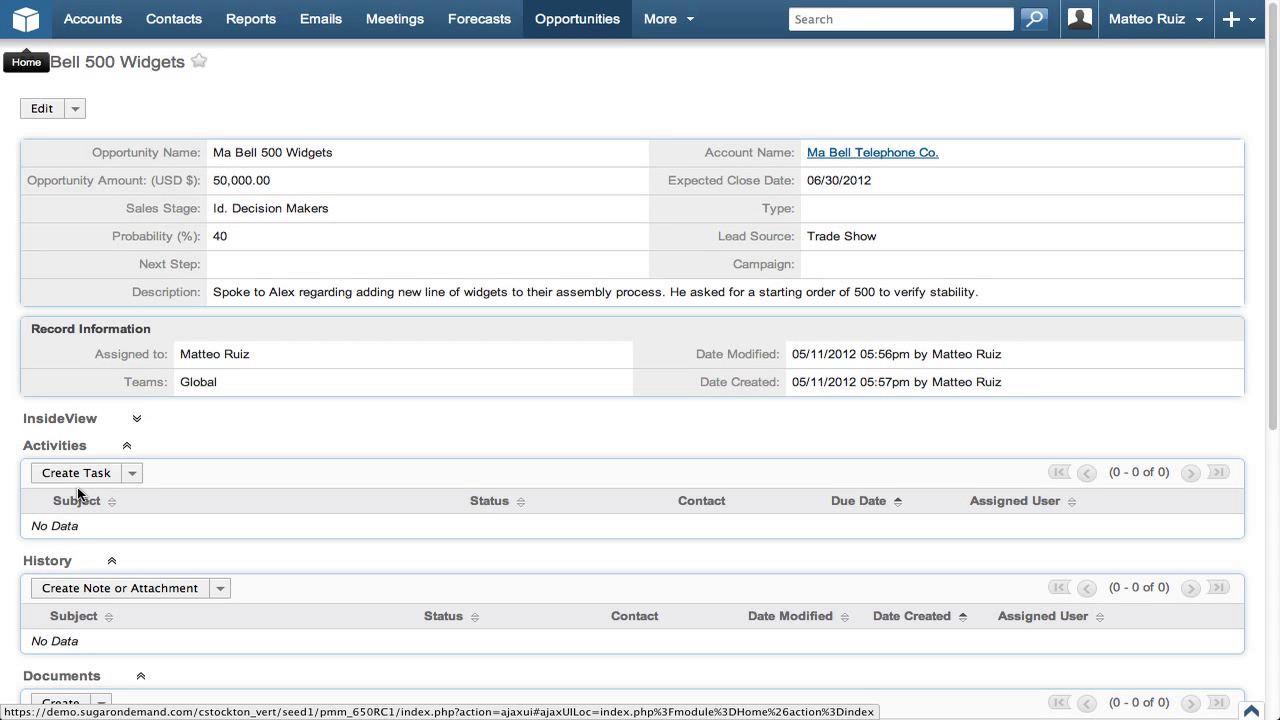
mouse_move(27, 20)
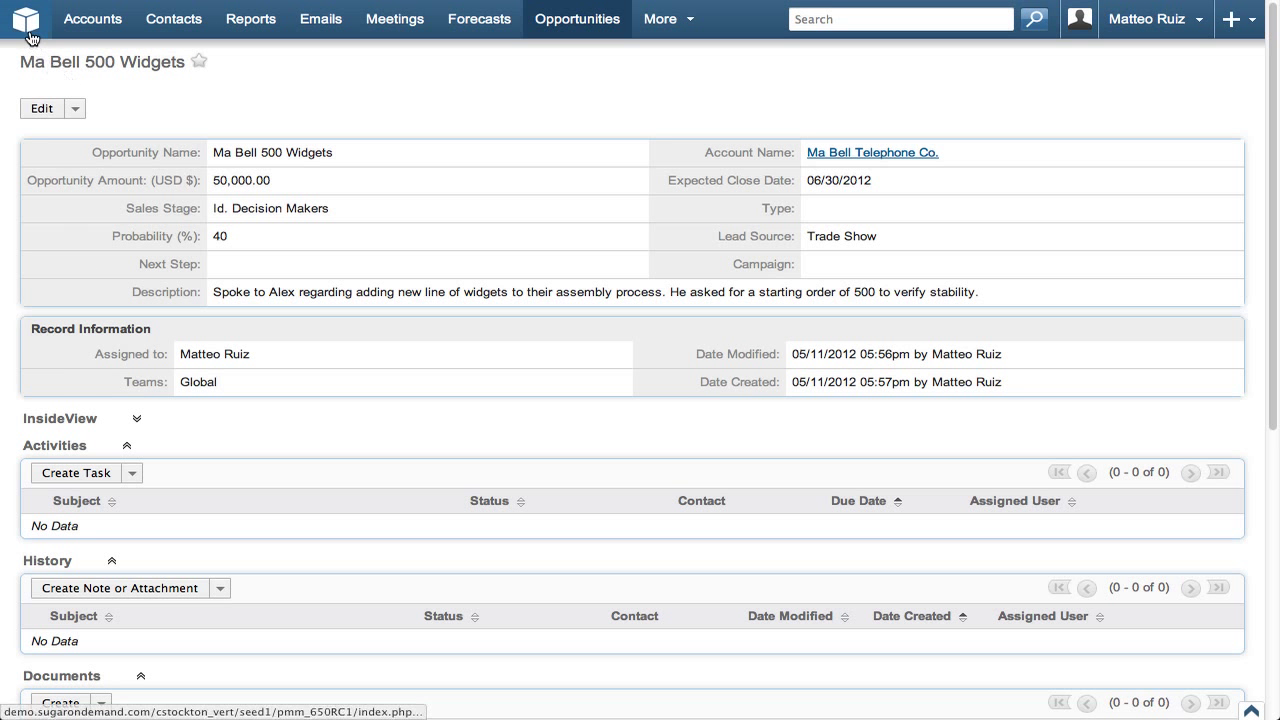
left_click(25, 20)
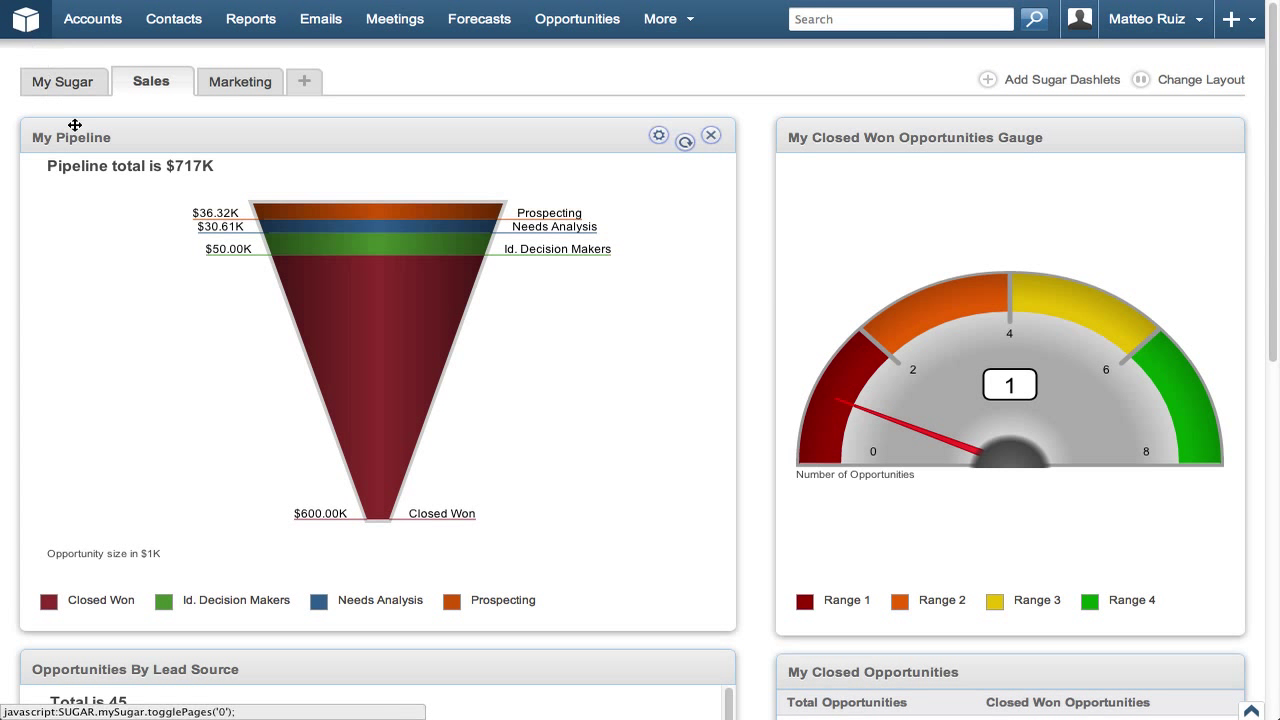